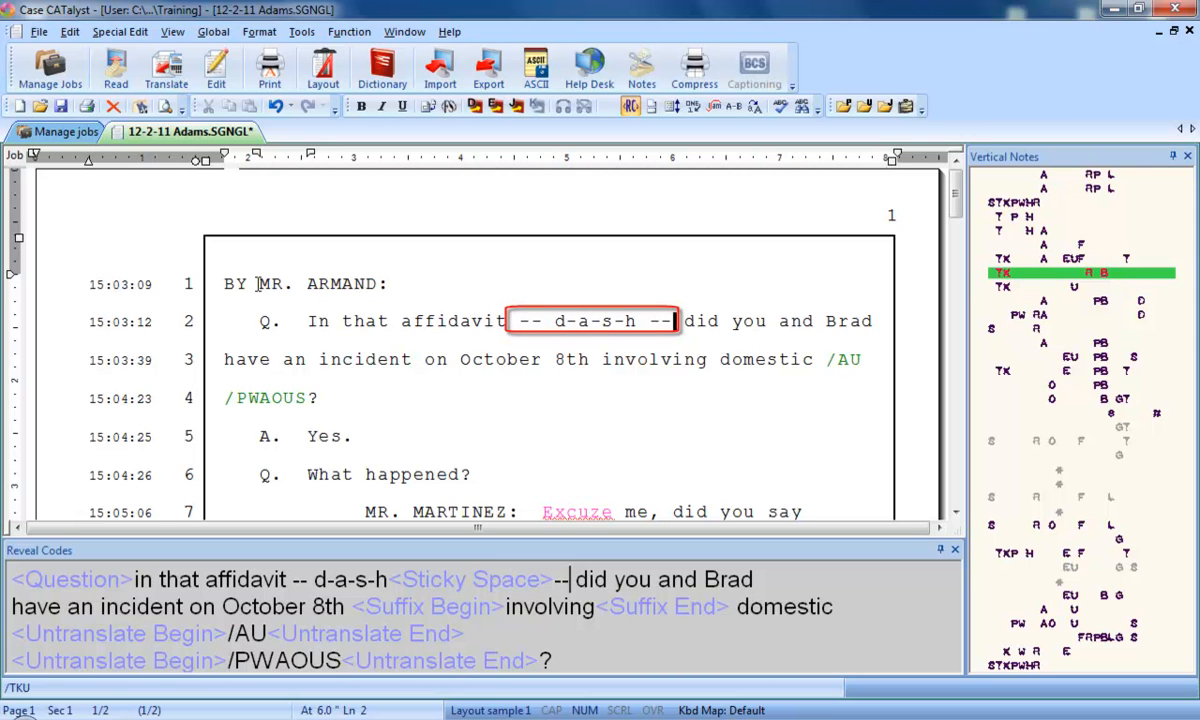
- Undo the spelled-out d-a-s-h and replace 'dash' after affidavit with '--'
left_click(594, 321)
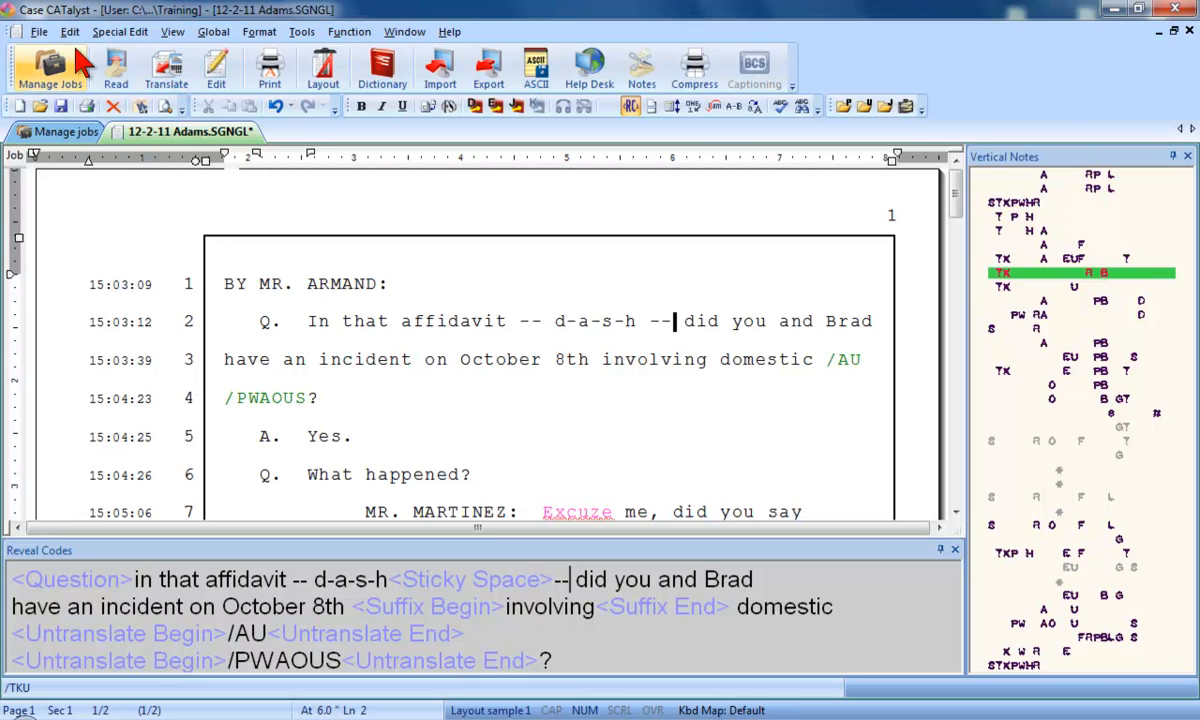
left_click(70, 31)
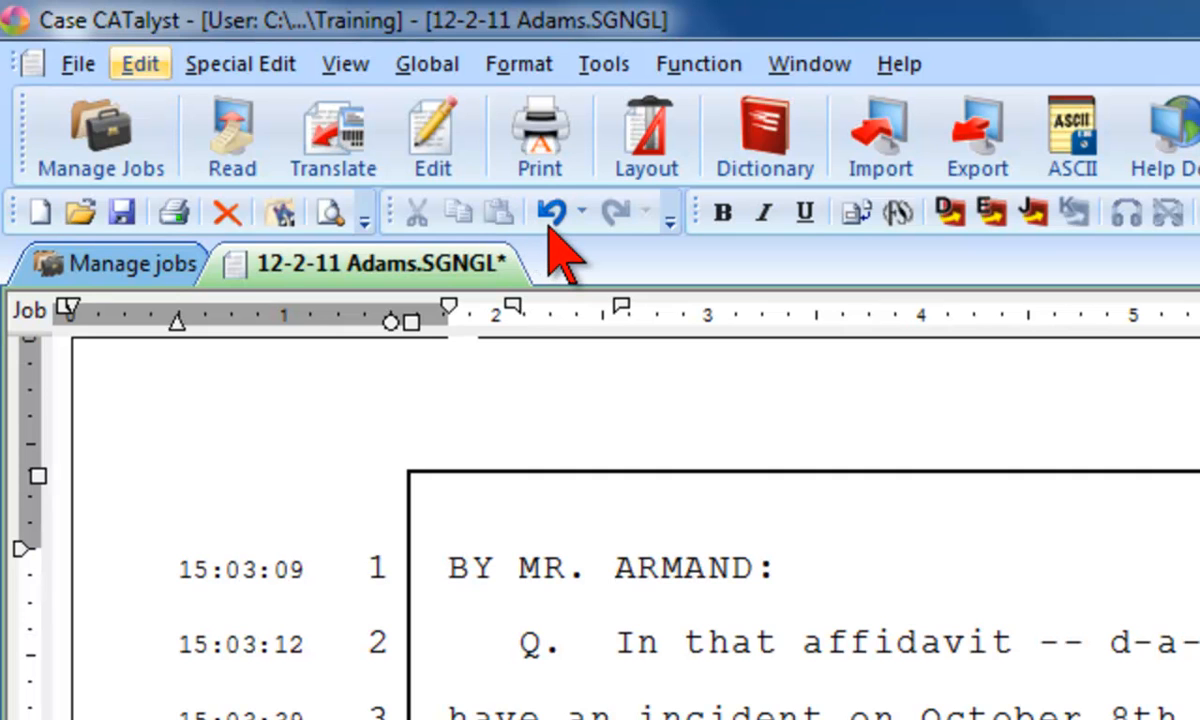
mouse_move(565, 255)
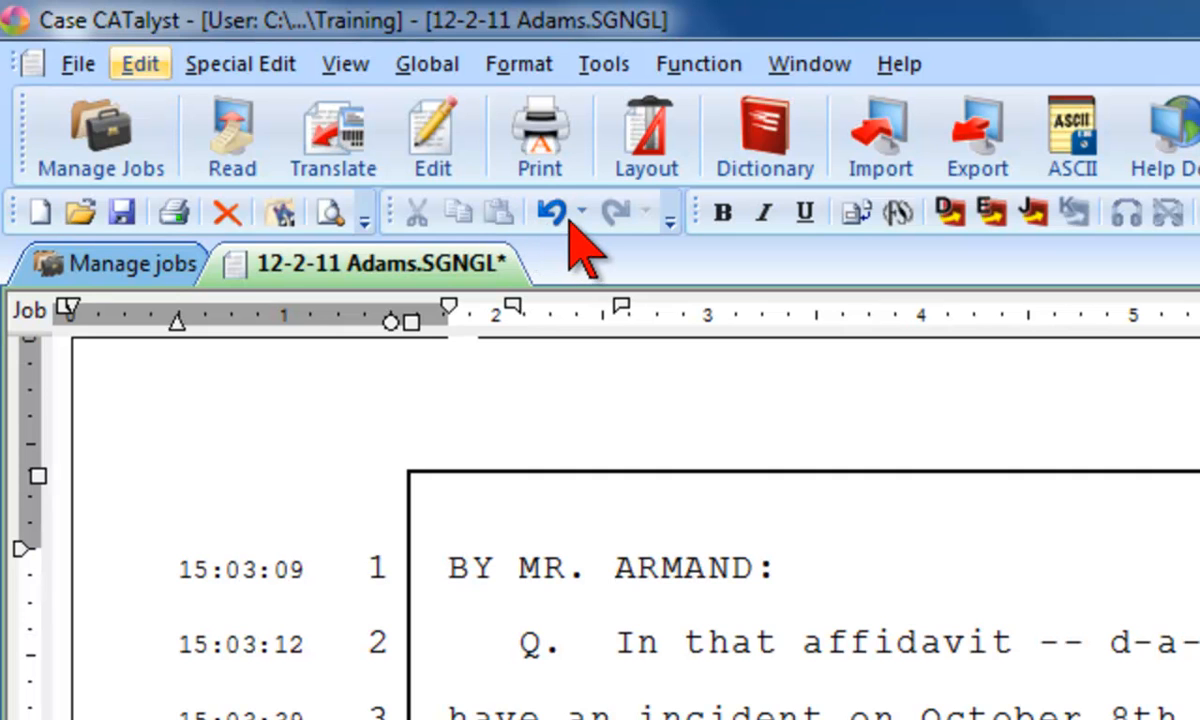
left_click(588, 211)
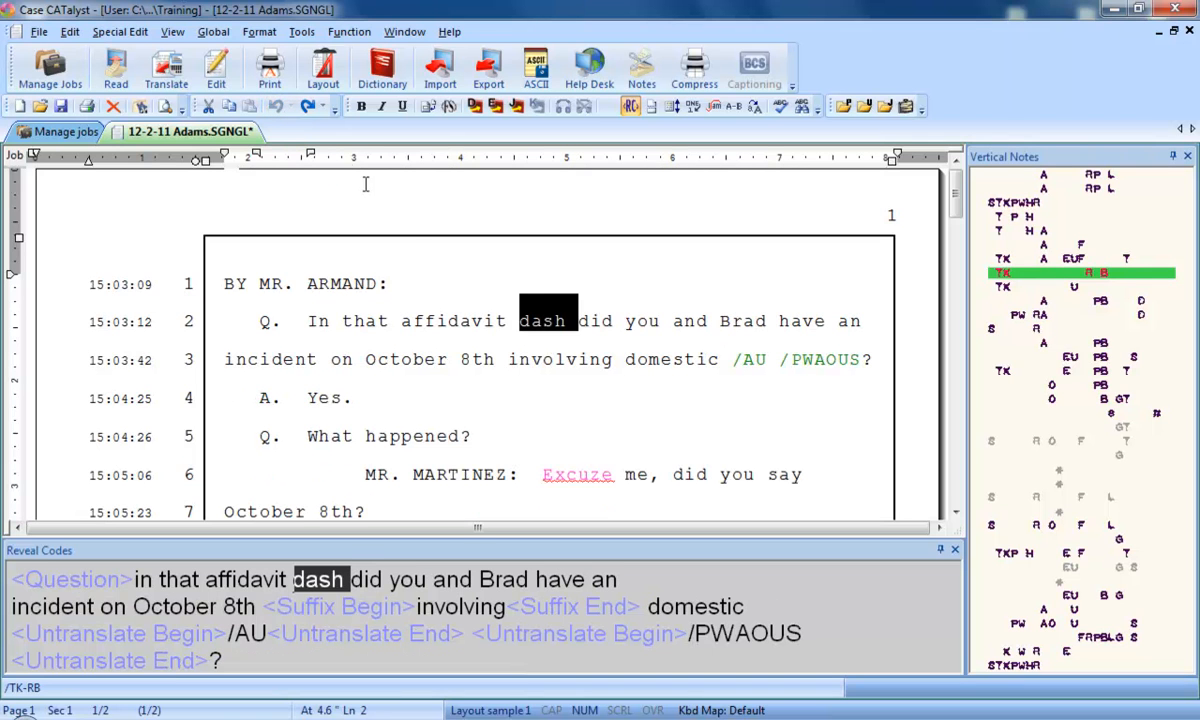
mouse_move(418, 245)
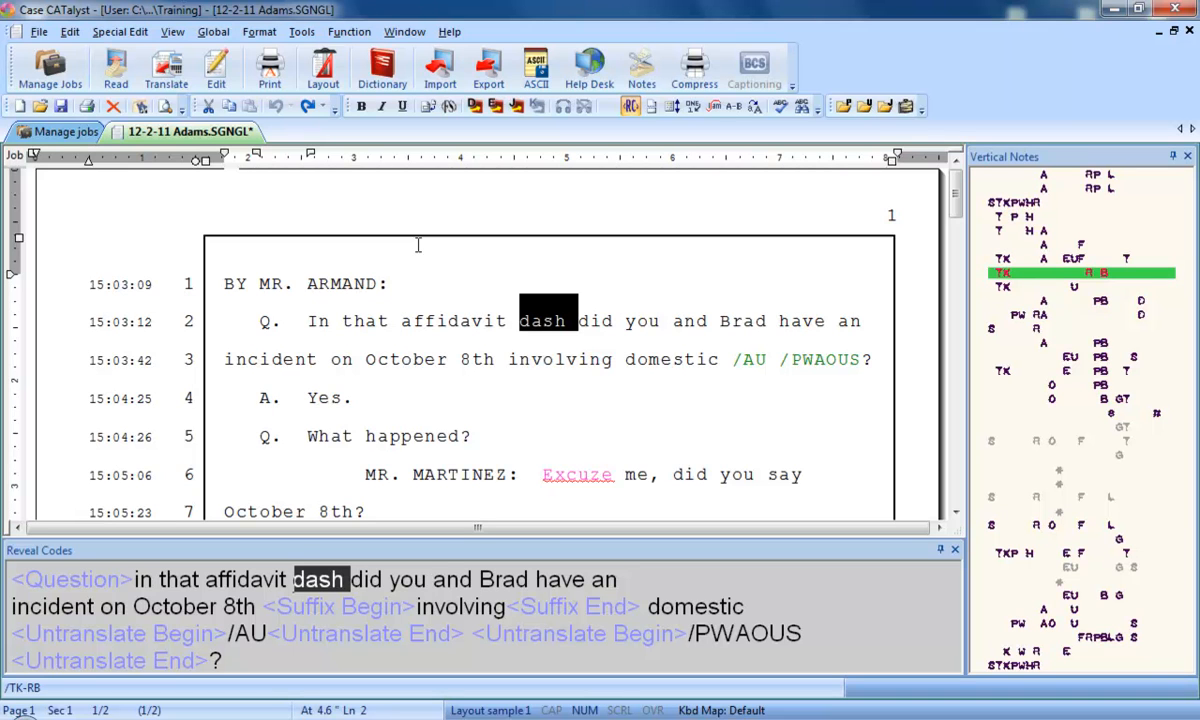
key("Delete")
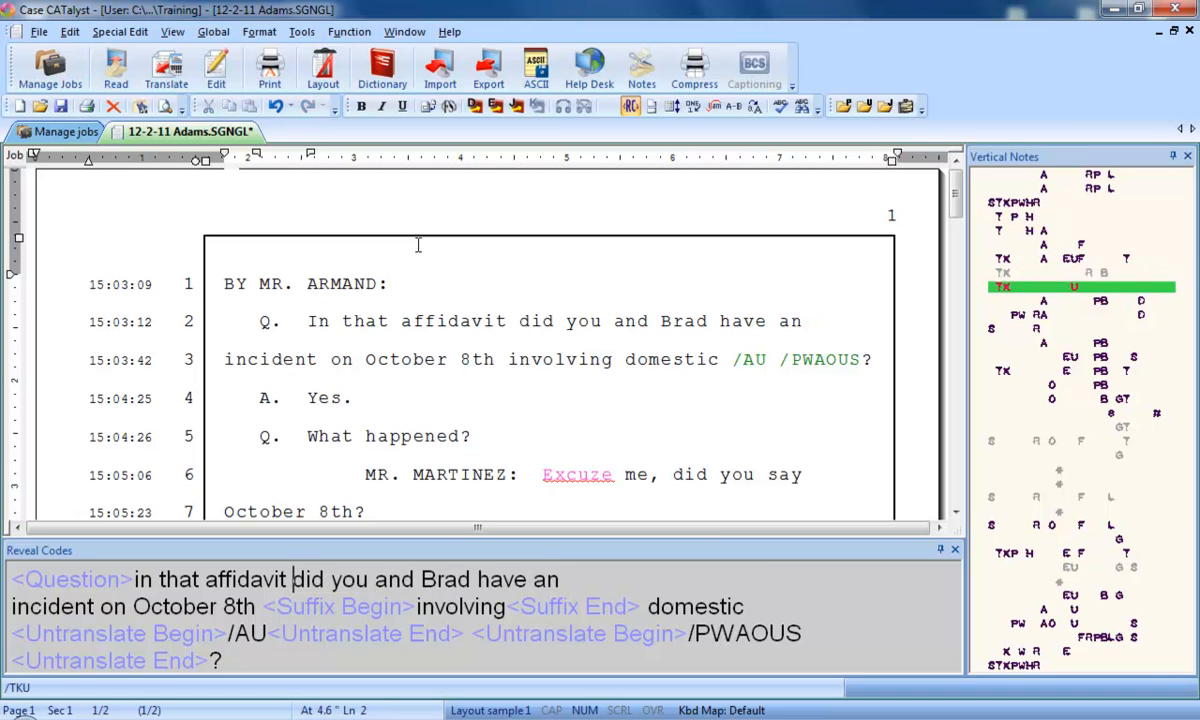
type("--")
type("B")
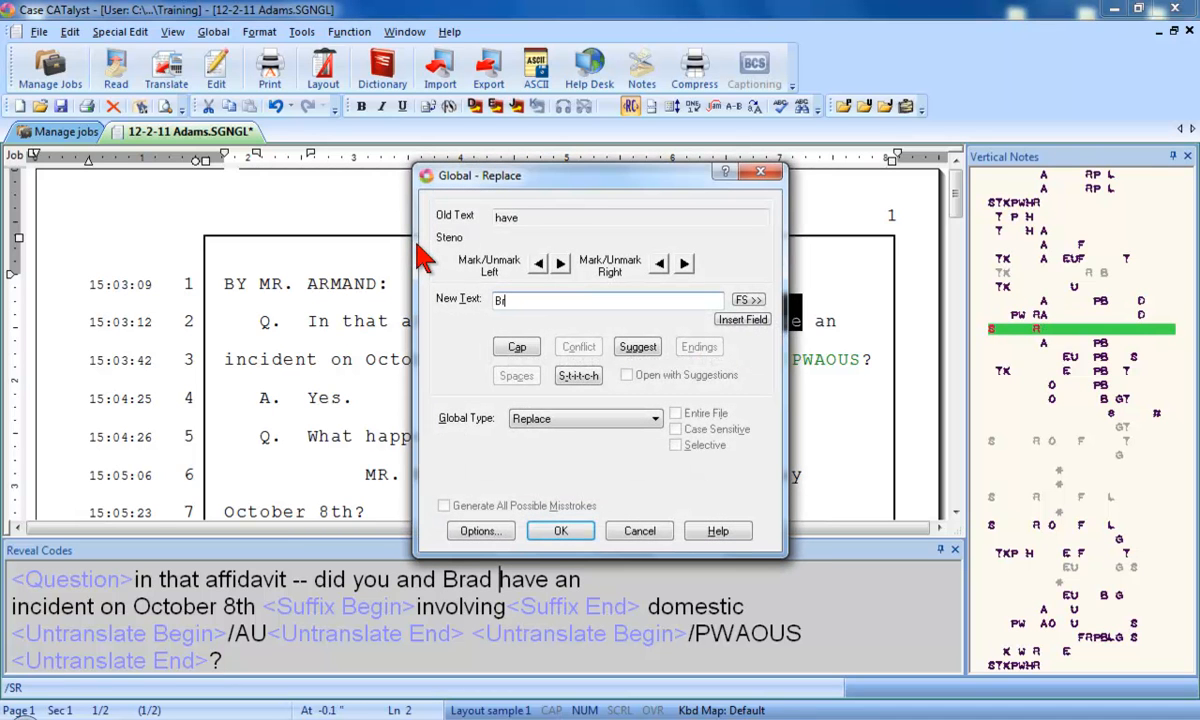
- Globally replace 'have' on line 2 with 'Bradley'
type("radley")
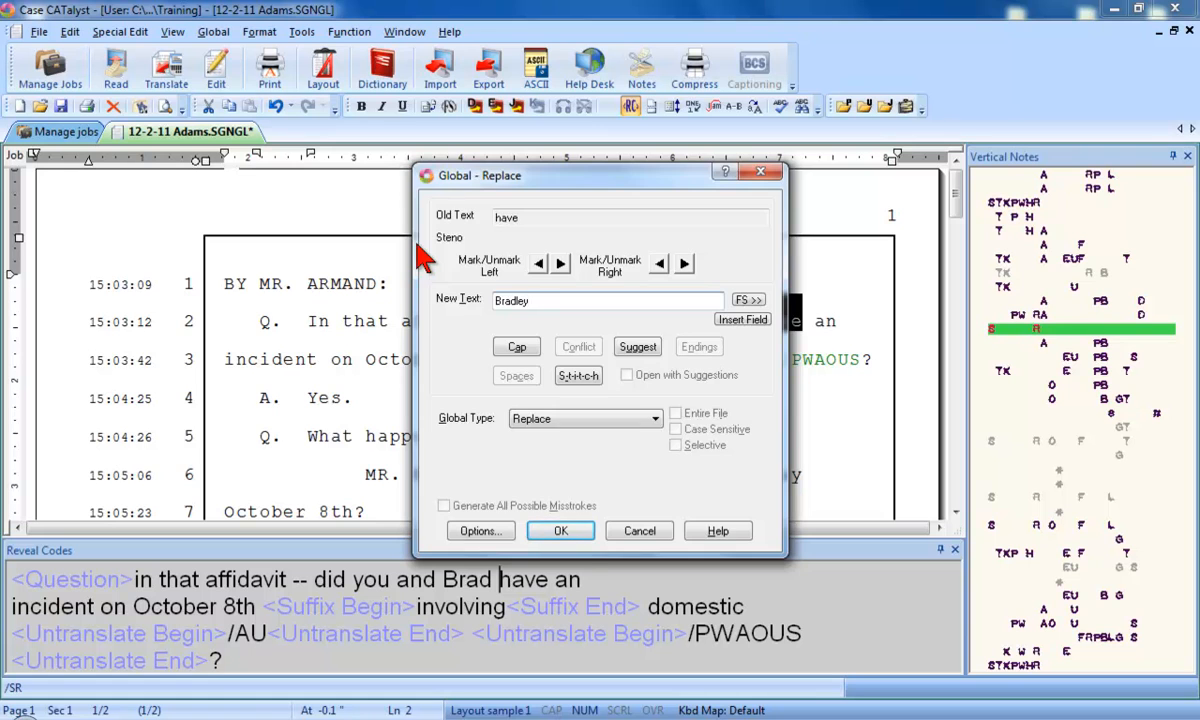
left_click(560, 530)
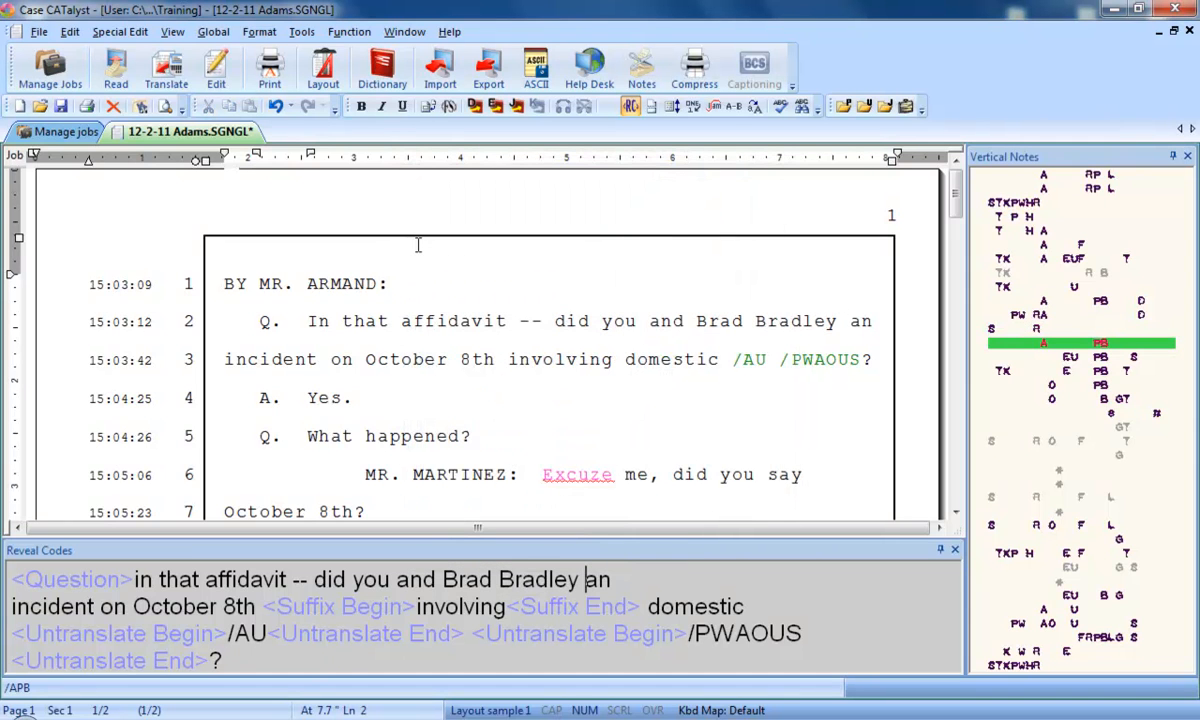
mouse_move(280, 107)
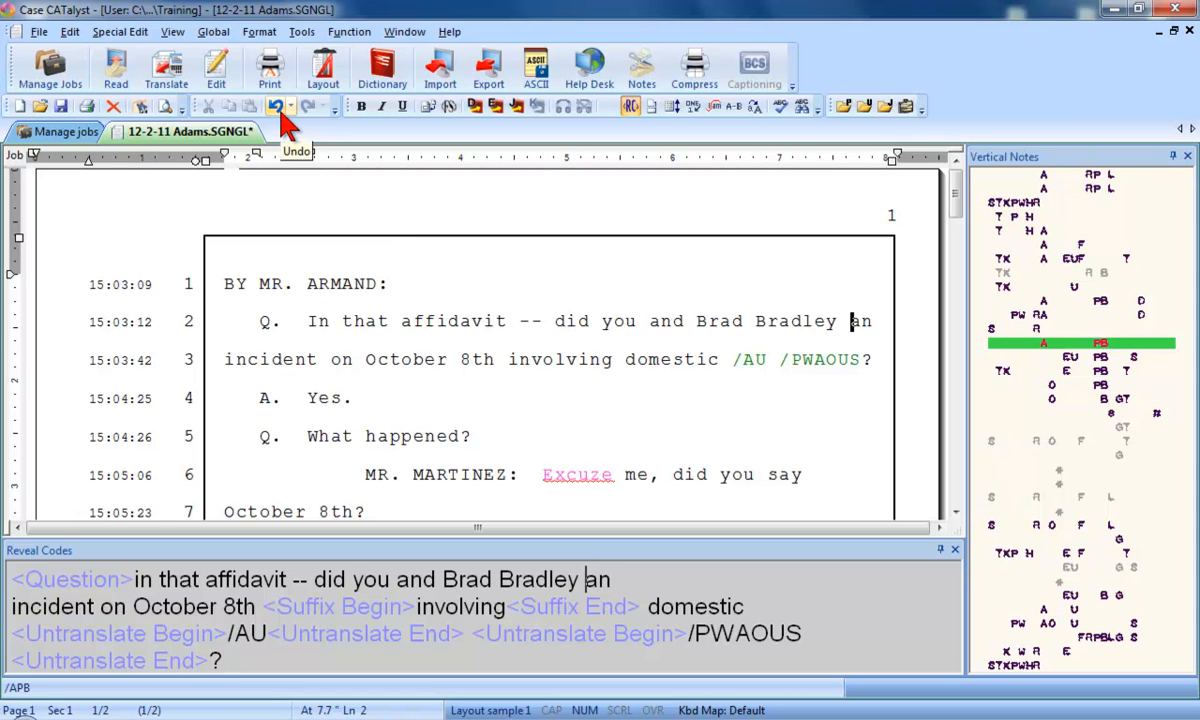
- Undo the Bradley replacement, restoring 'Brad have an' on line 2
left_click(277, 106)
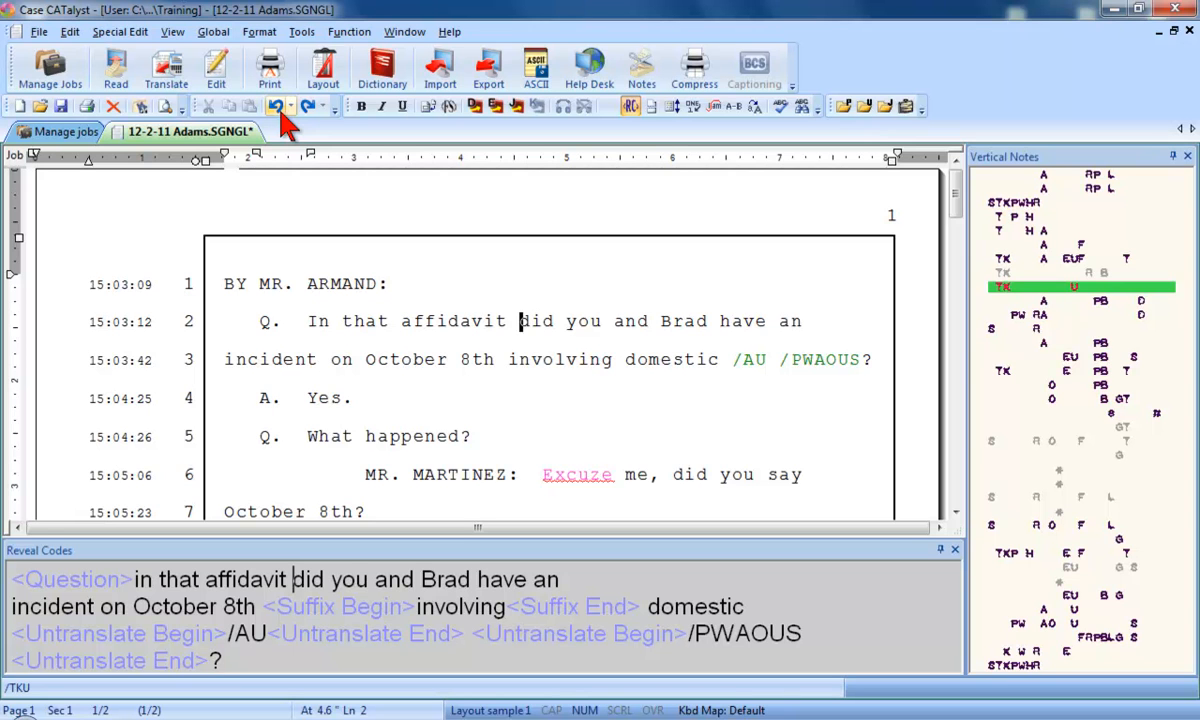
mouse_move(115, 68)
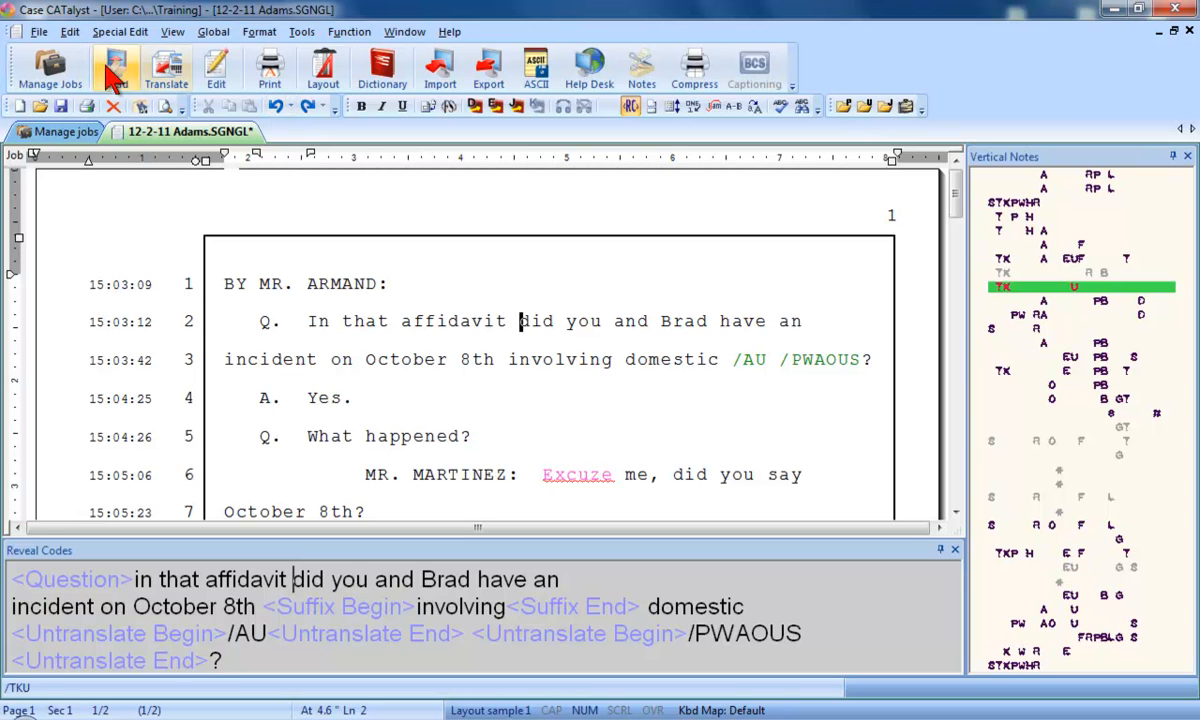
- Redo only the Typing '--' action to bring back the double dash after affidavit
left_click(70, 31)
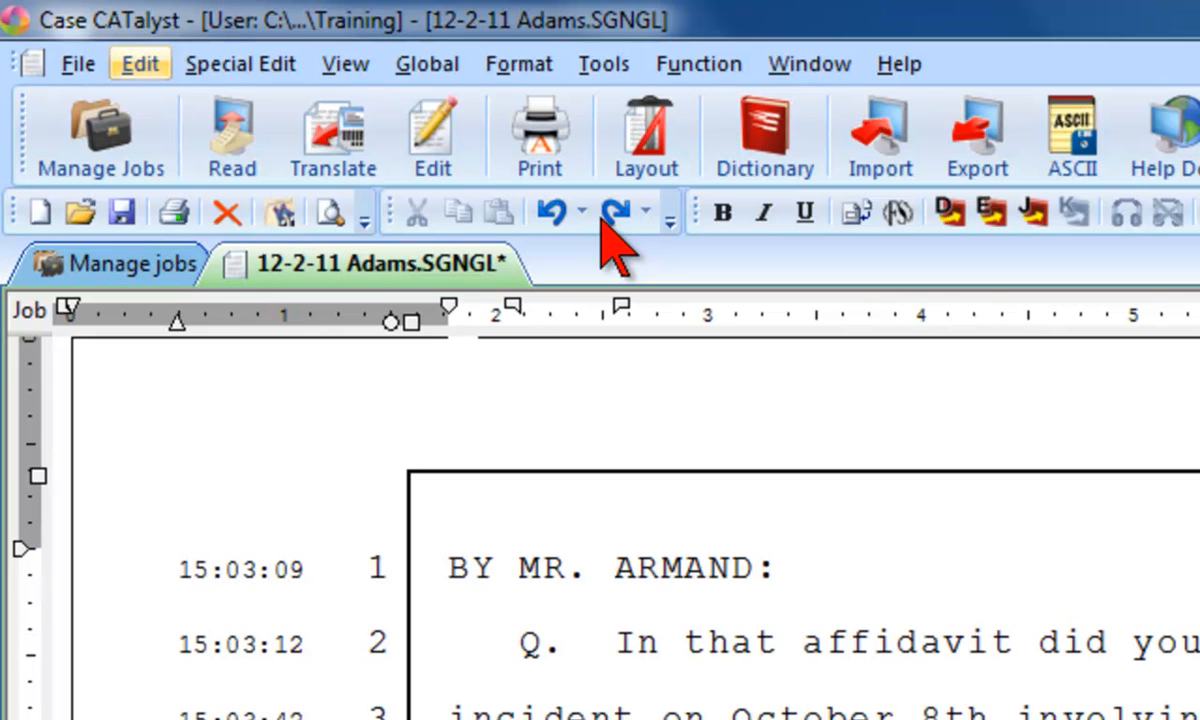
left_click(647, 211)
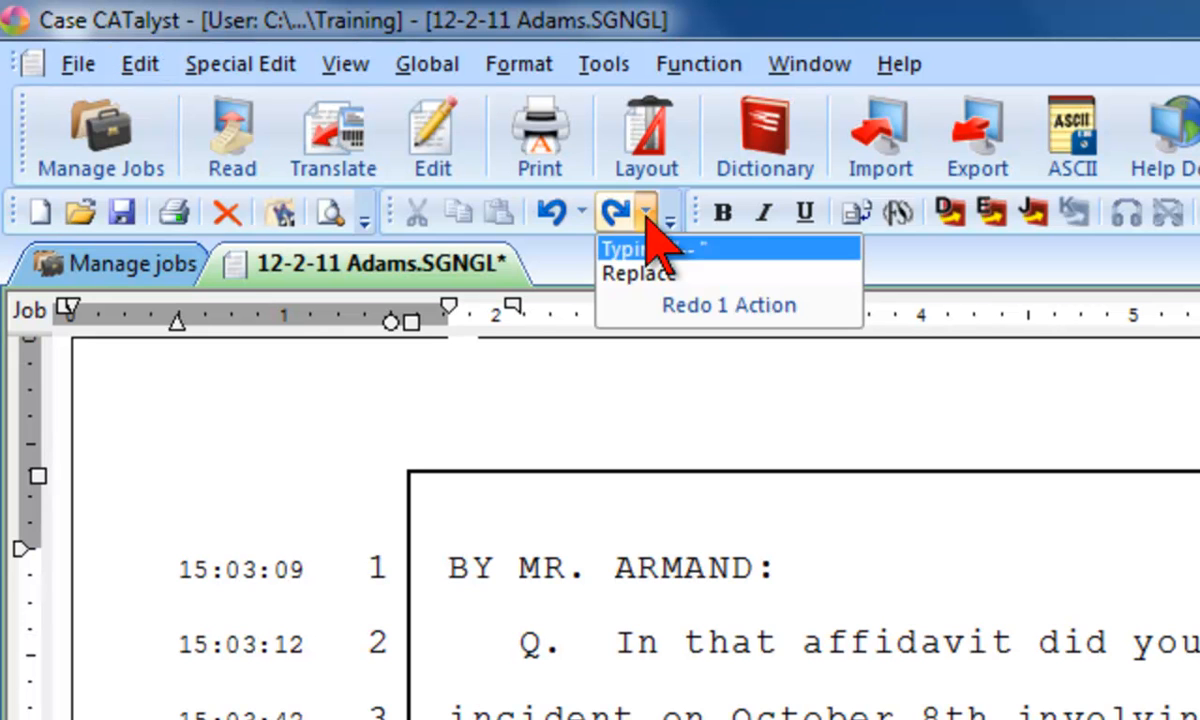
mouse_move(700, 273)
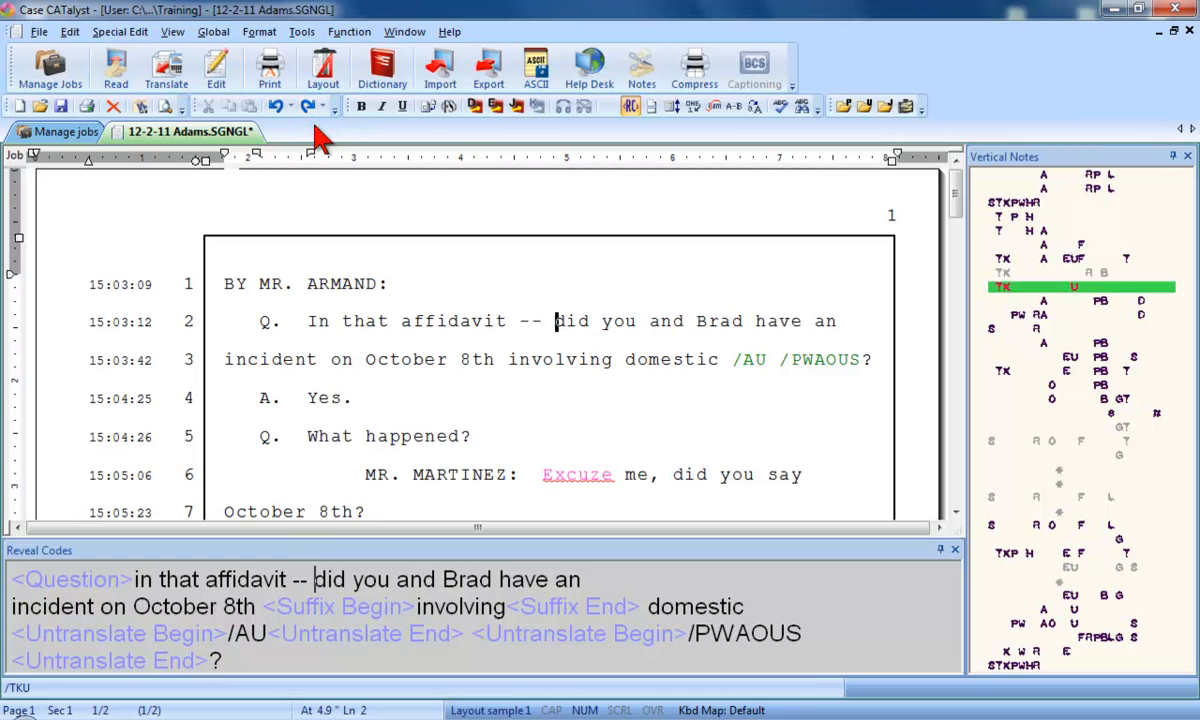
double_click(718, 321)
type("Bradley")
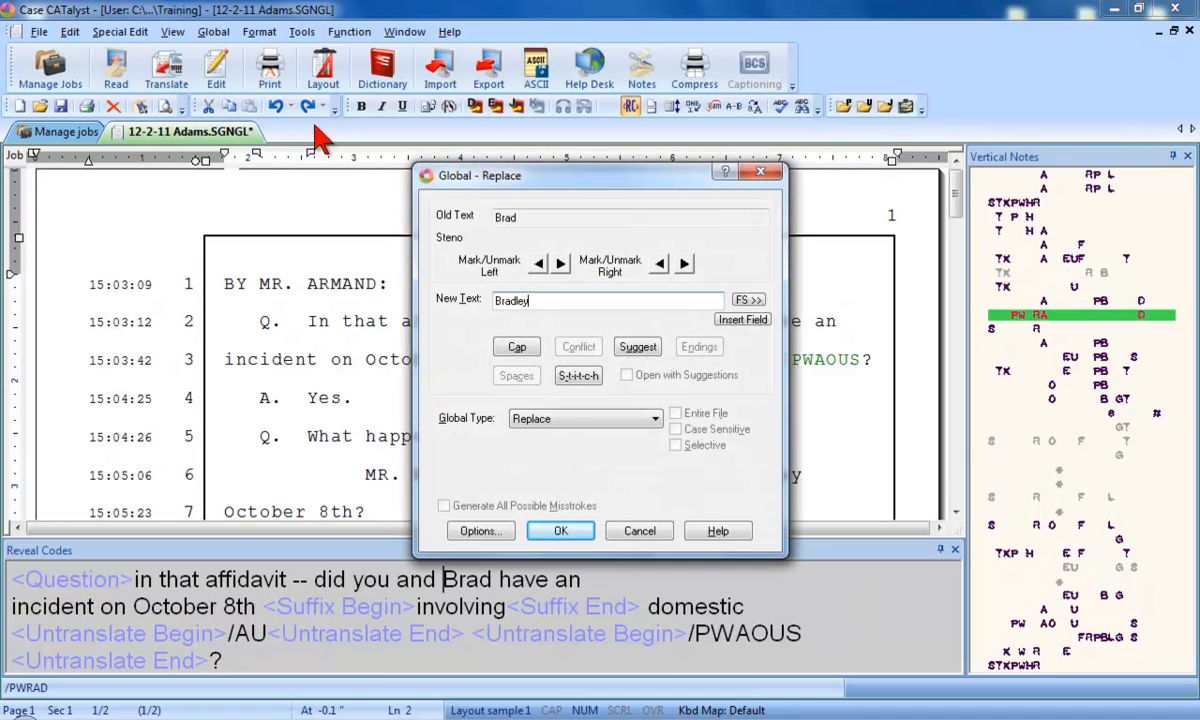
- Globally replace Brad with Bradley and define the untranslated /AU as 'abuse'
left_click(560, 530)
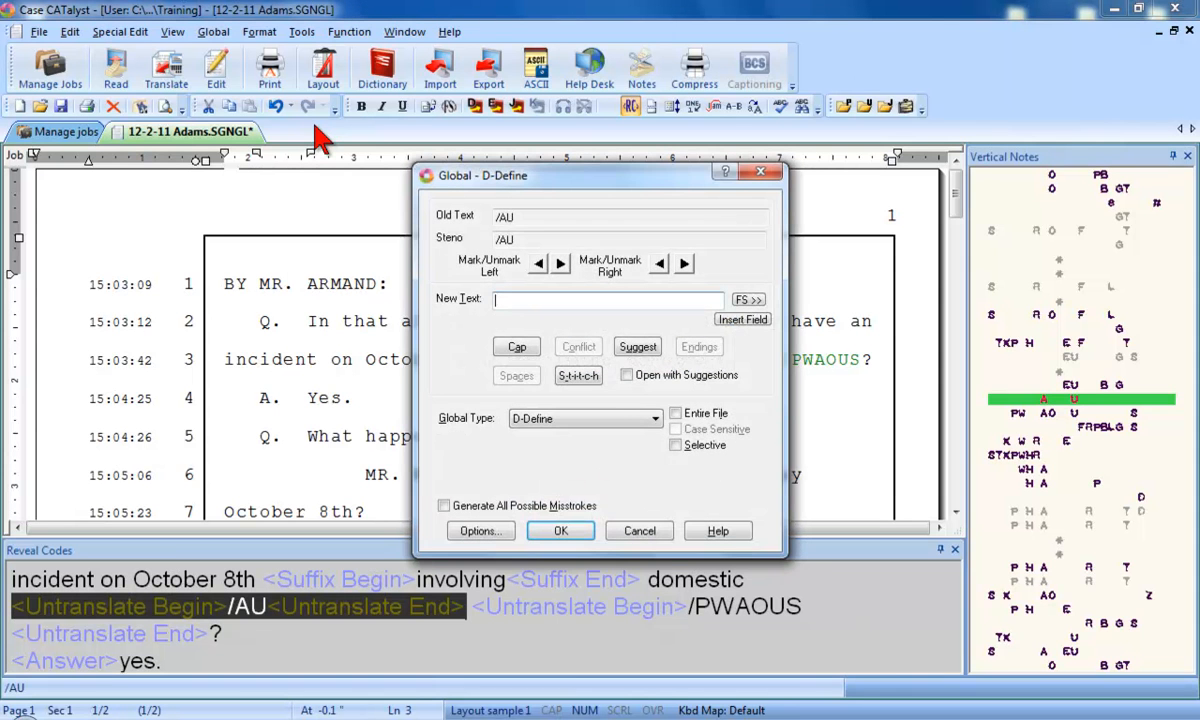
left_click(560, 531)
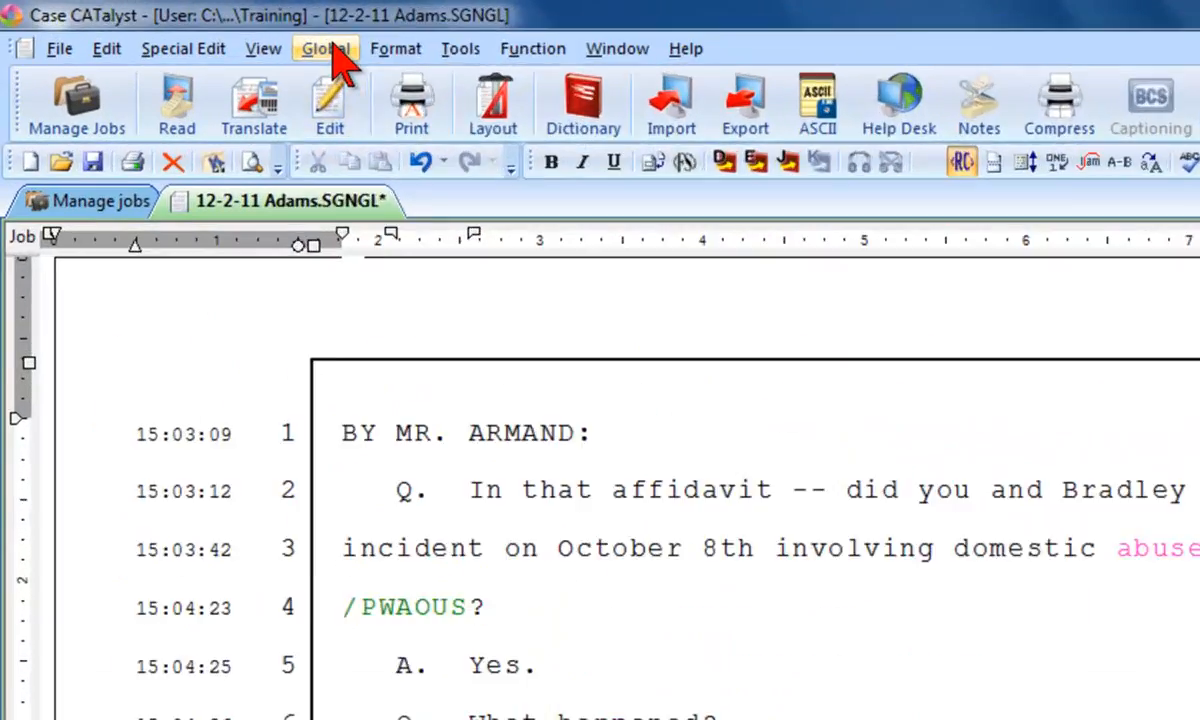
- Undo the 'abuse' global so line 3 shows /AU /PWAOUS untranslated again
left_click(324, 48)
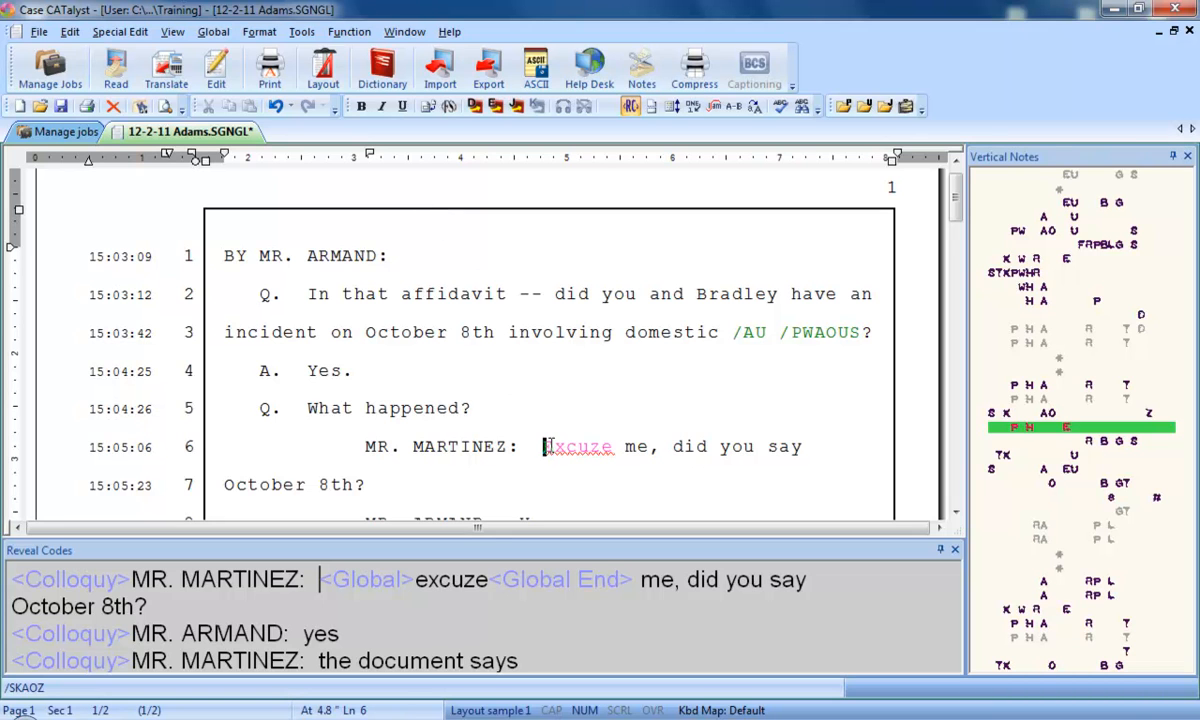
- Undo the 'Excuze' global on line 6, restoring the untranslated /SKAOZ
right_click(578, 446)
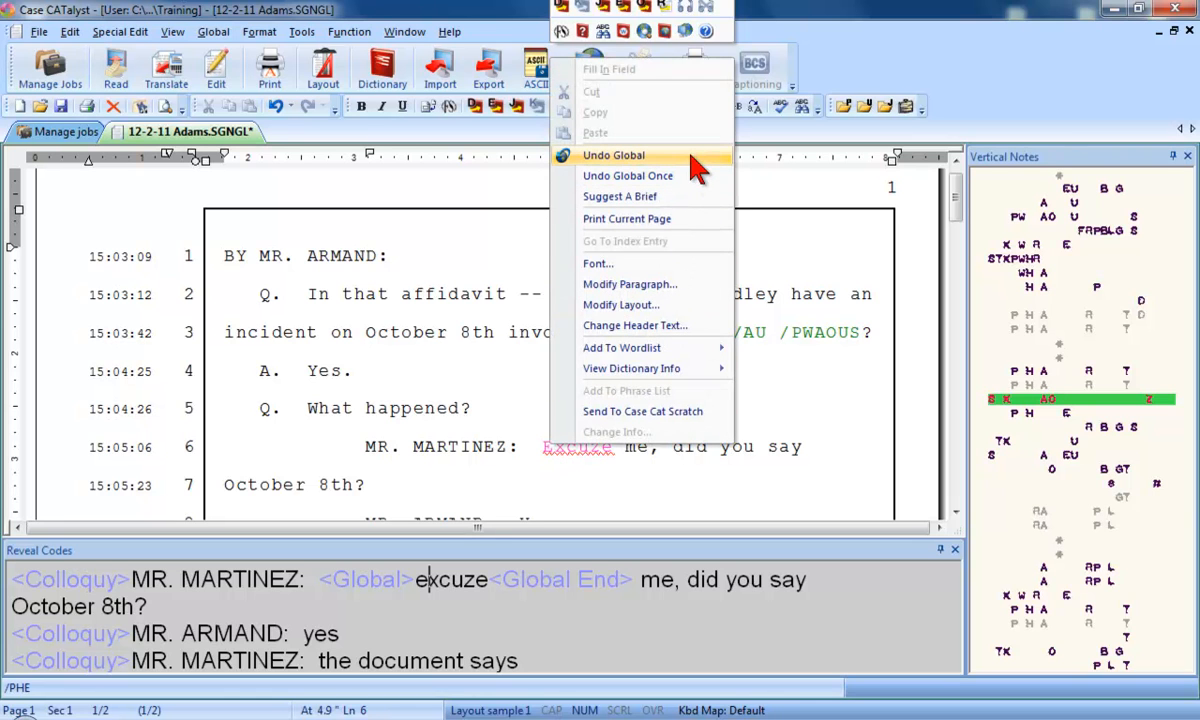
left_click(613, 155)
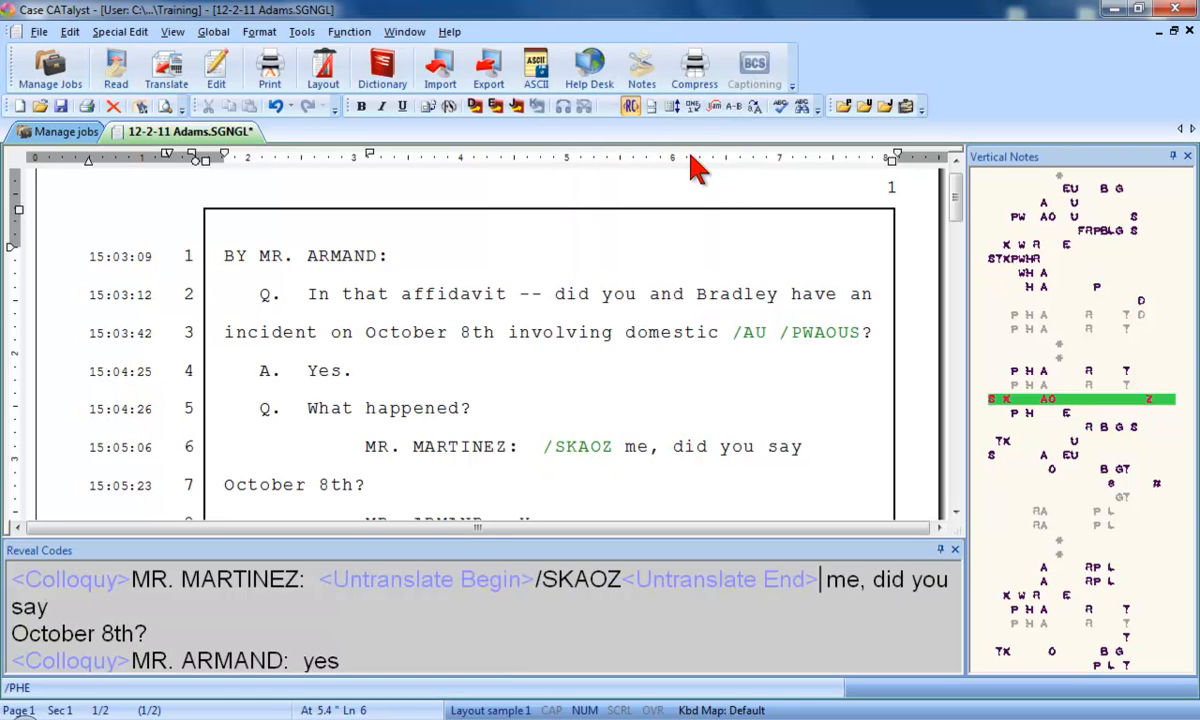